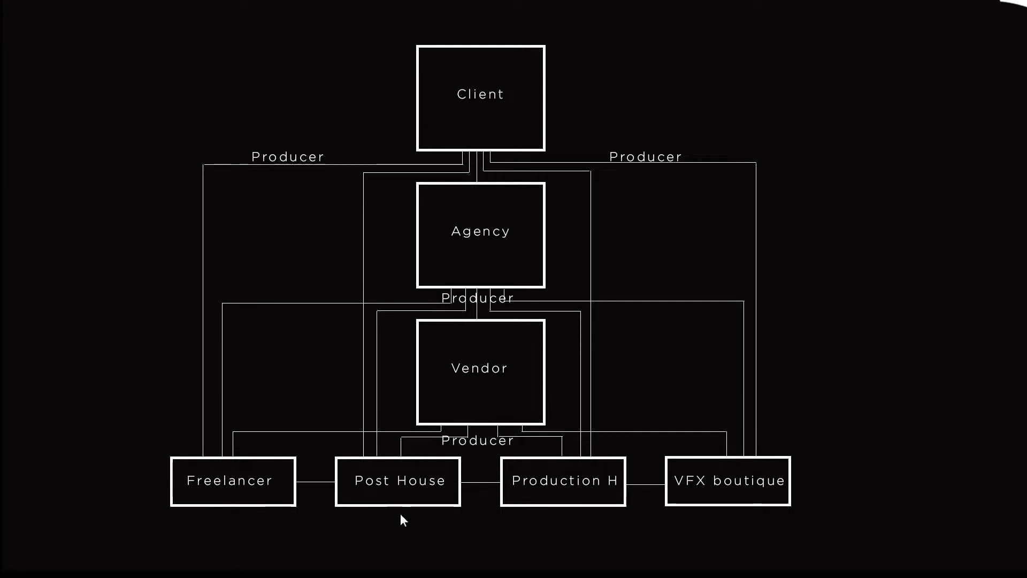
{"action": "mouse_move", "coordinate": [219, 524]}
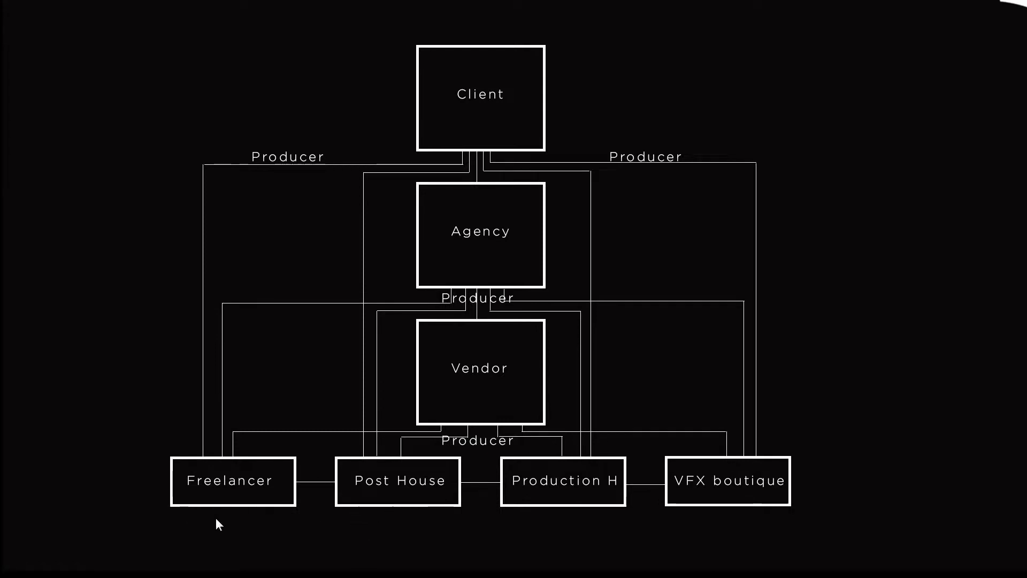
{"action": "mouse_move", "coordinate": [681, 508]}
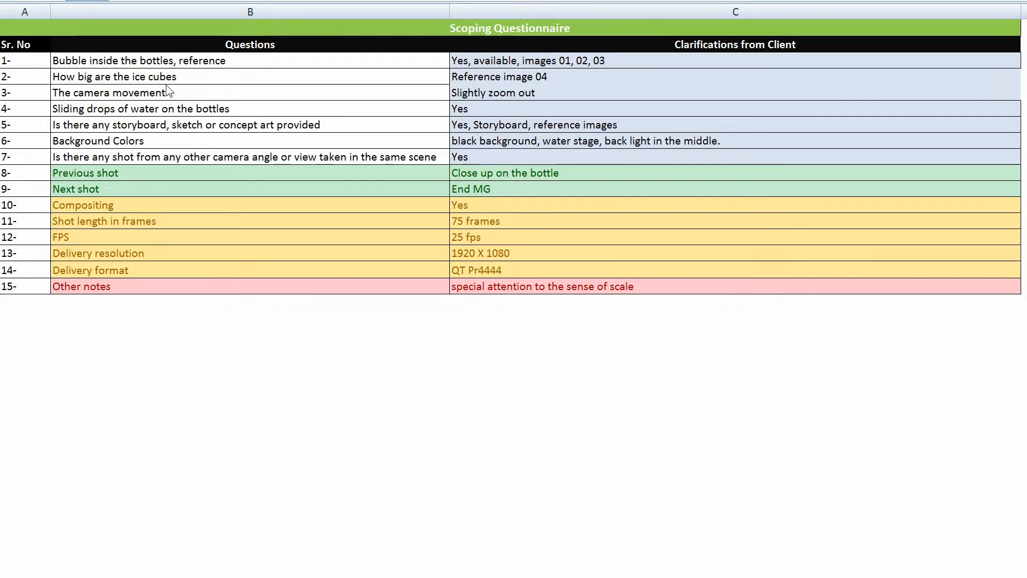
{"action": "mouse_move", "coordinate": [497, 96]}
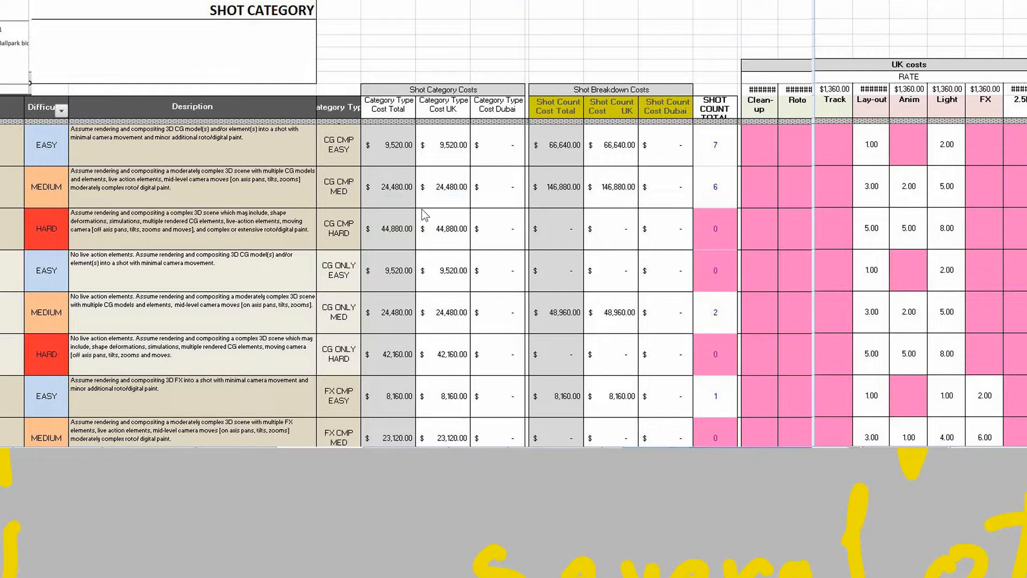
{"action": "mouse_move", "coordinate": [514, 229]}
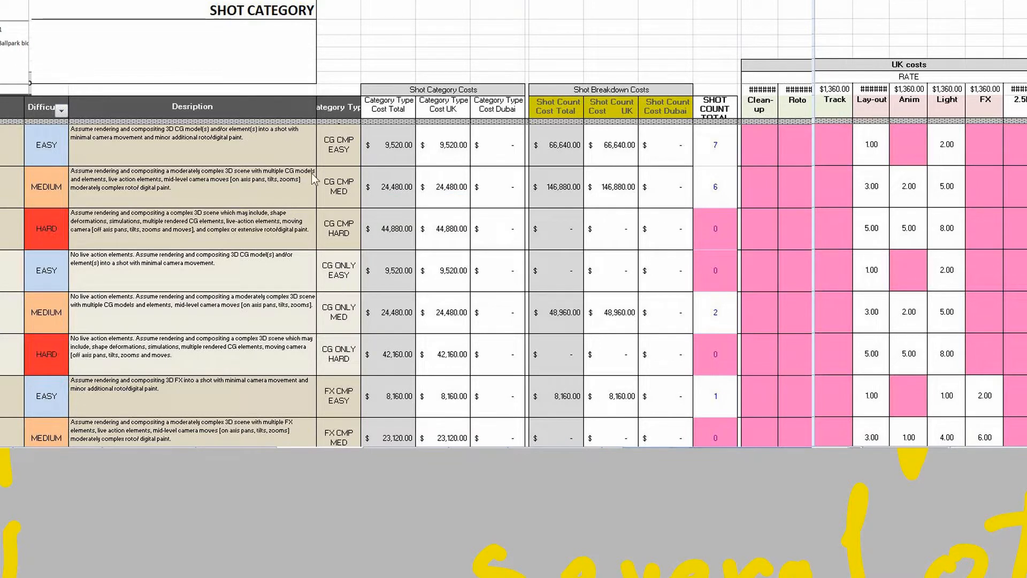
{"action": "mouse_move", "coordinate": [346, 280]}
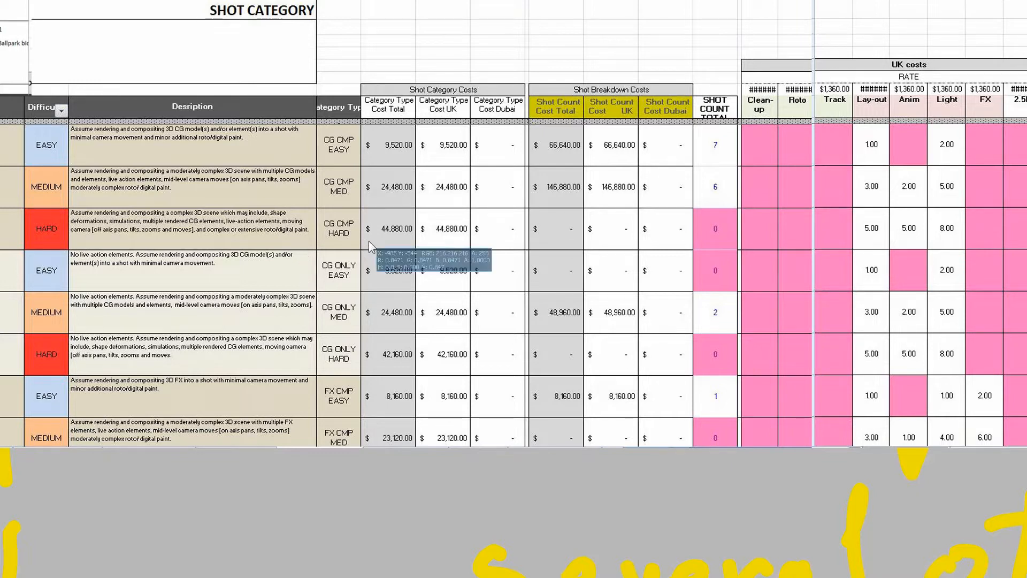
Scroll right across the Shot Category sheet's UK and USA cost columns
{"action": "scroll", "scroll_direction": "right", "scroll_amount": 3}
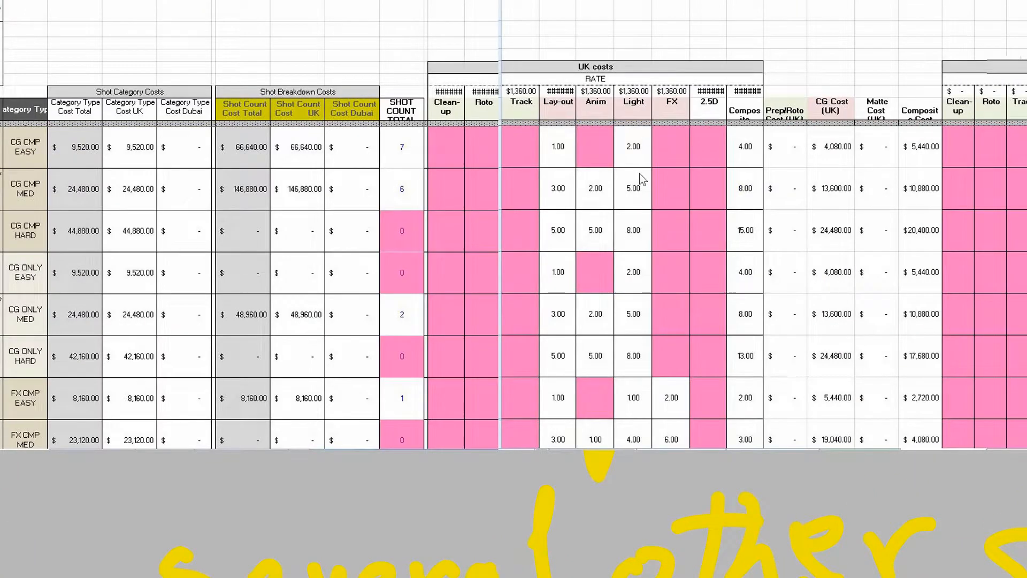
{"action": "scroll", "scroll_direction": "right", "scroll_amount": 3}
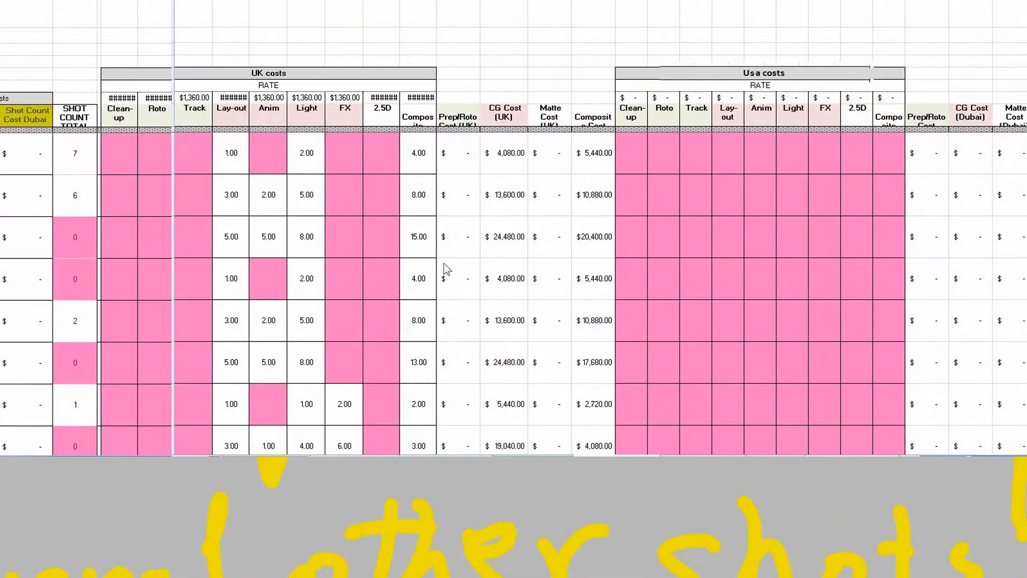
{"action": "mouse_move", "coordinate": [554, 235]}
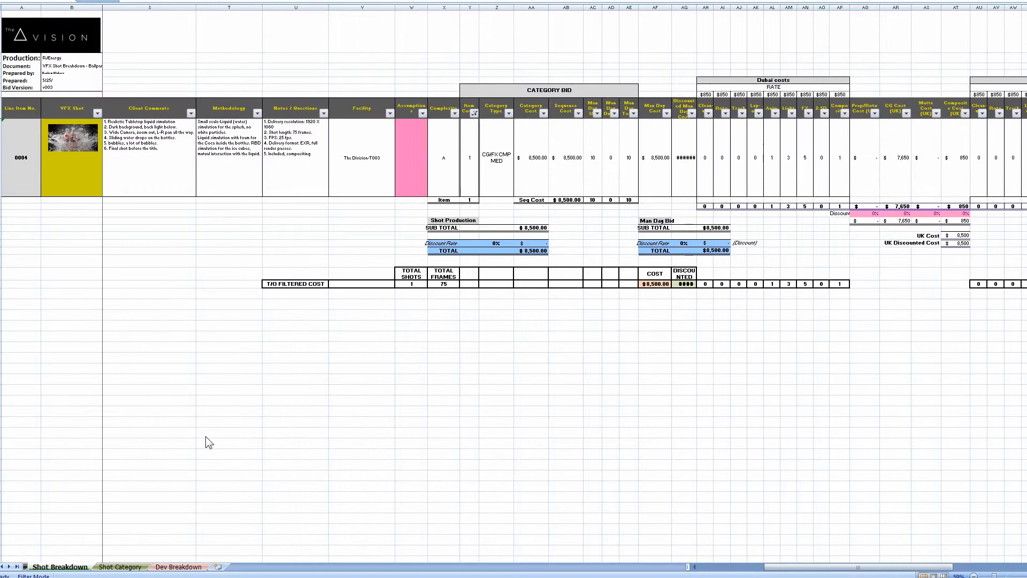
{"action": "mouse_move", "coordinate": [252, 268]}
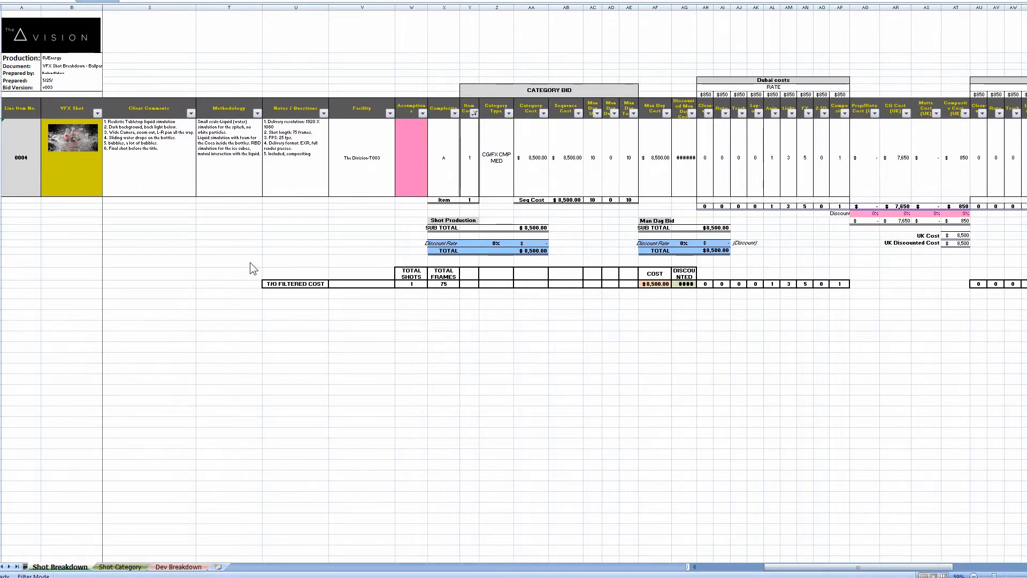
{"action": "mouse_move", "coordinate": [149, 210]}
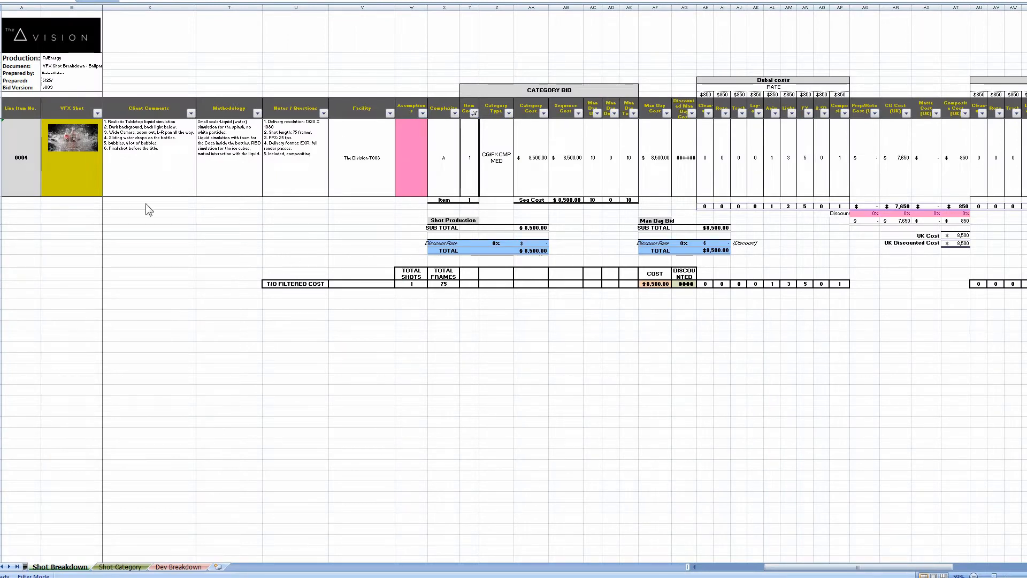
{"action": "mouse_move", "coordinate": [536, 167]}
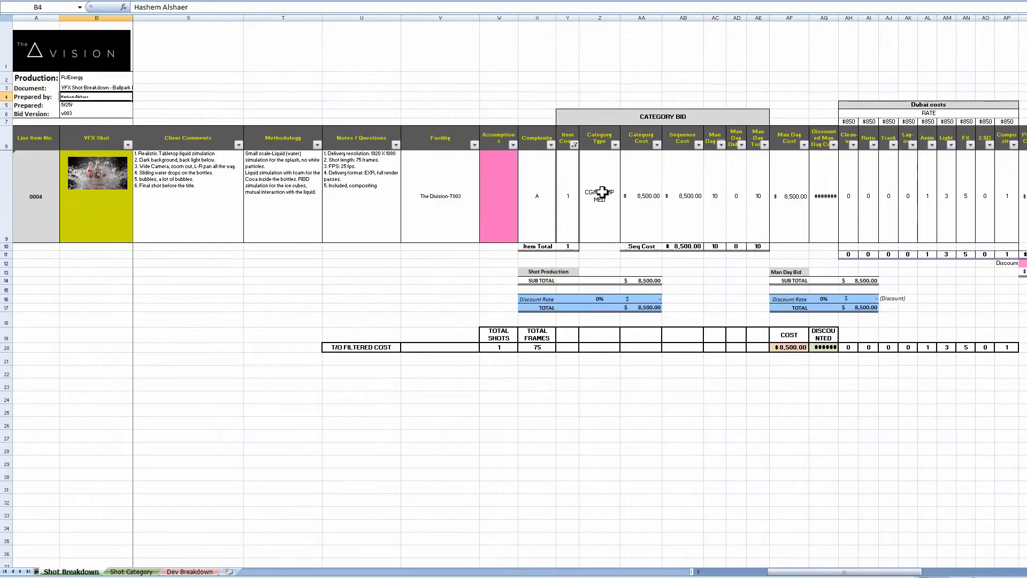
Select shot 0004's Category Type cell (CG/FX CMP MED) and open its dropdown list
{"action": "left_click", "coordinate": [624, 238]}
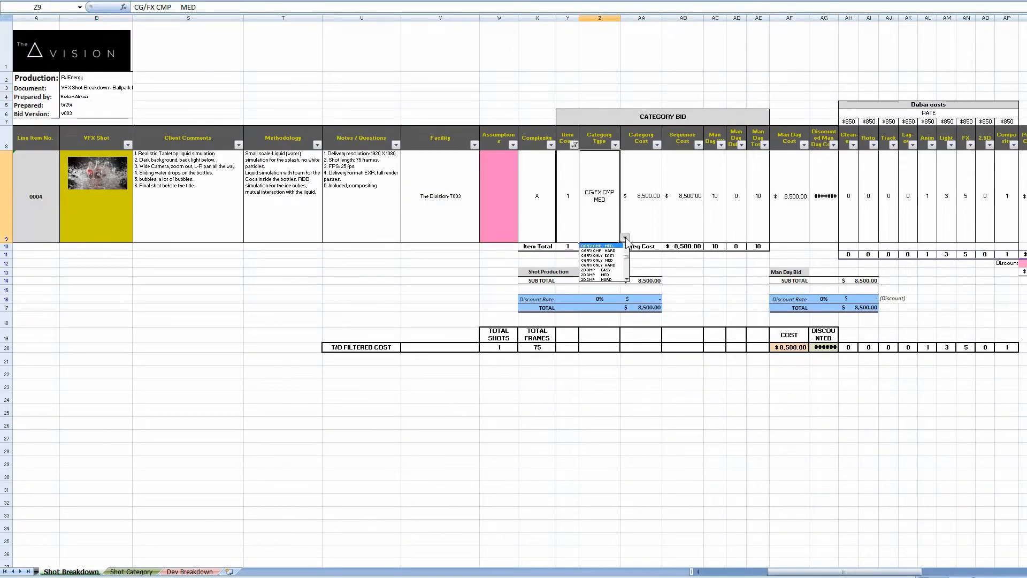
{"action": "left_click", "coordinate": [188, 570]}
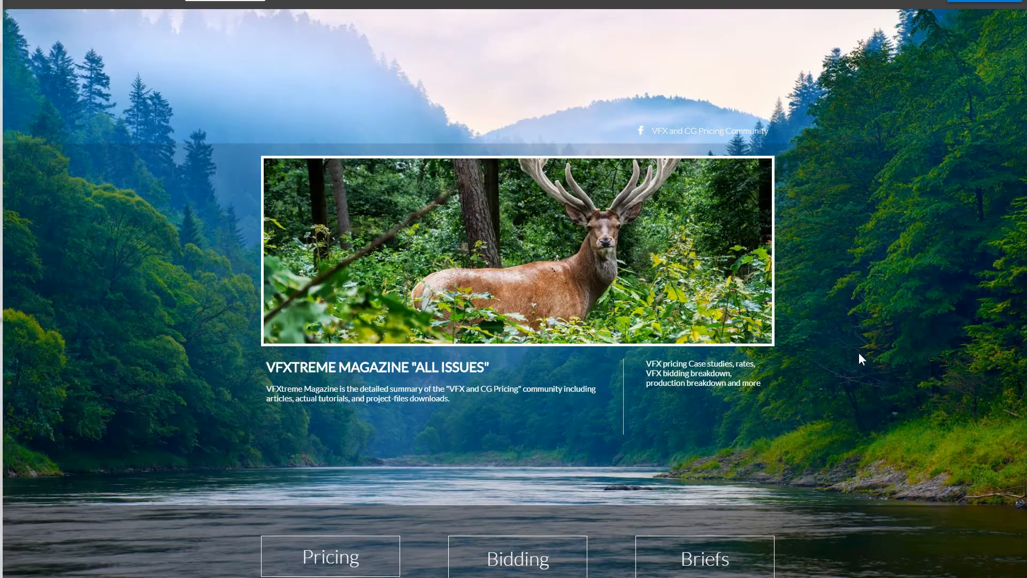
Scroll the VFXtreme Magazine home page down to the BIG WATER case study details
{"action": "scroll", "scroll_direction": "down", "scroll_amount": 3}
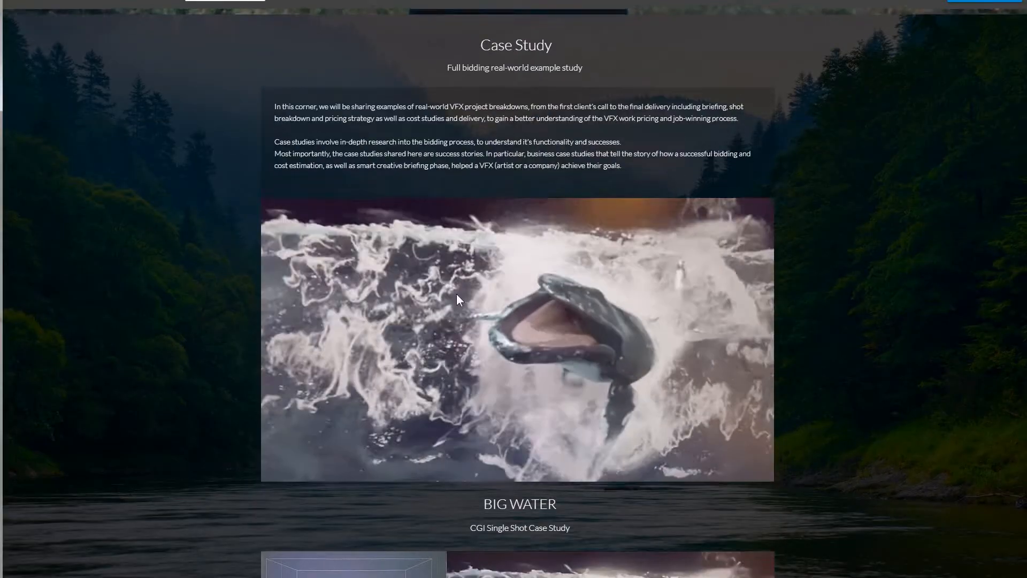
{"action": "scroll", "scroll_direction": "down", "scroll_amount": 3}
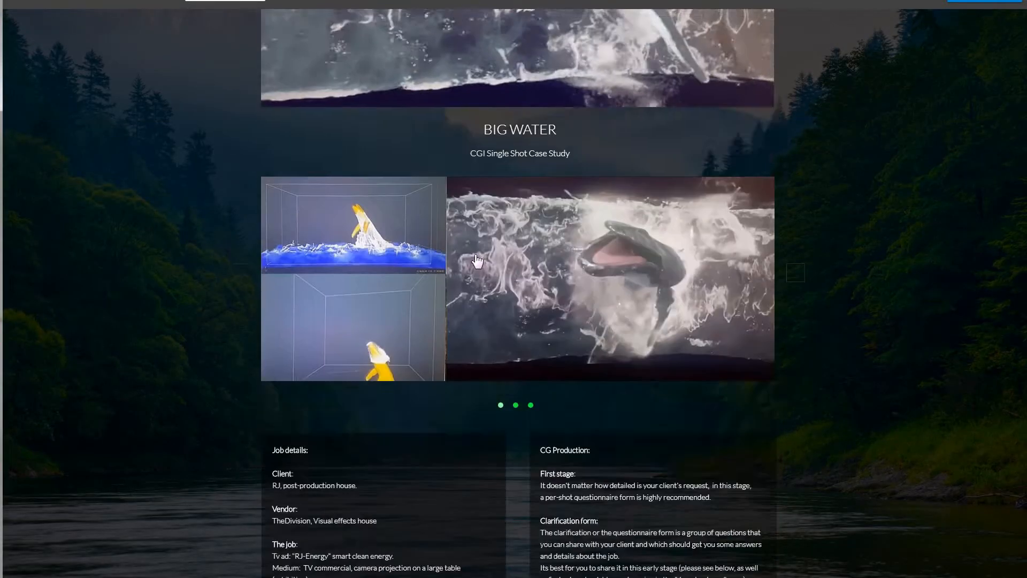
{"action": "scroll", "scroll_direction": "down", "scroll_amount": 3}
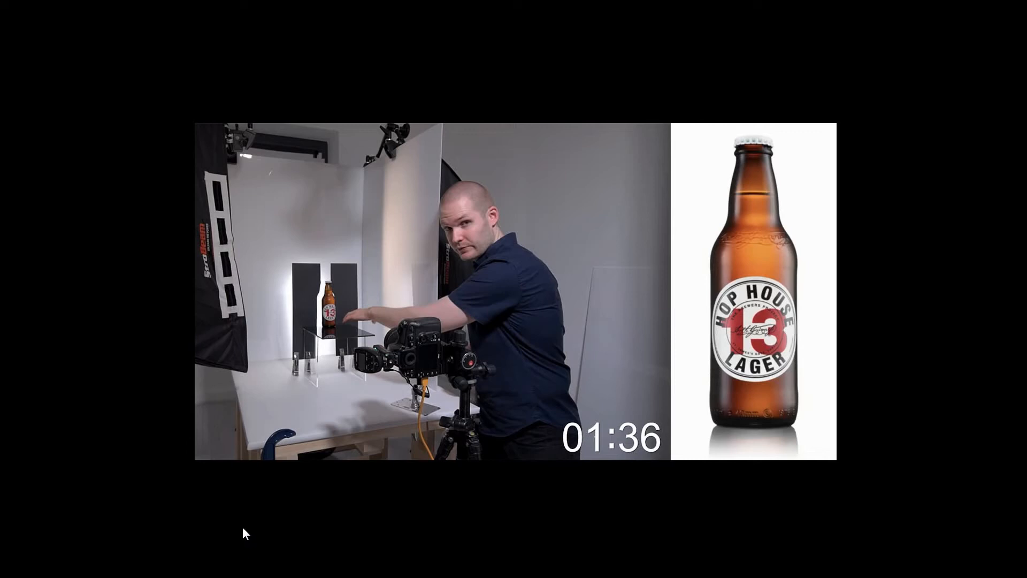
{"action": "mouse_move", "coordinate": [789, 208]}
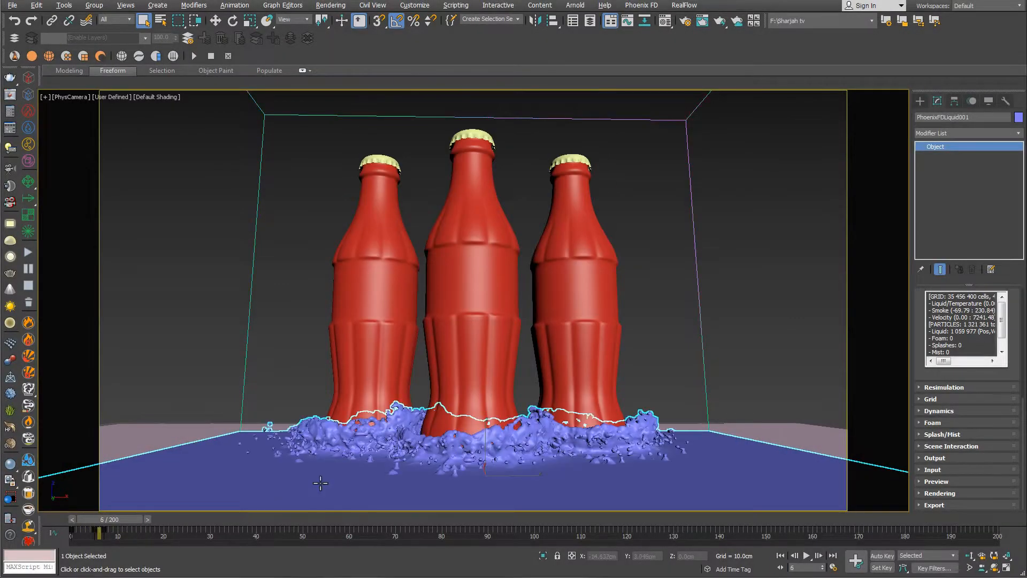
Scrub the time slider from frame 6 to about 14 to preview the cola splash
{"action": "left_click_drag", "start_coordinate": [98, 519], "coordinate": [124, 518]}
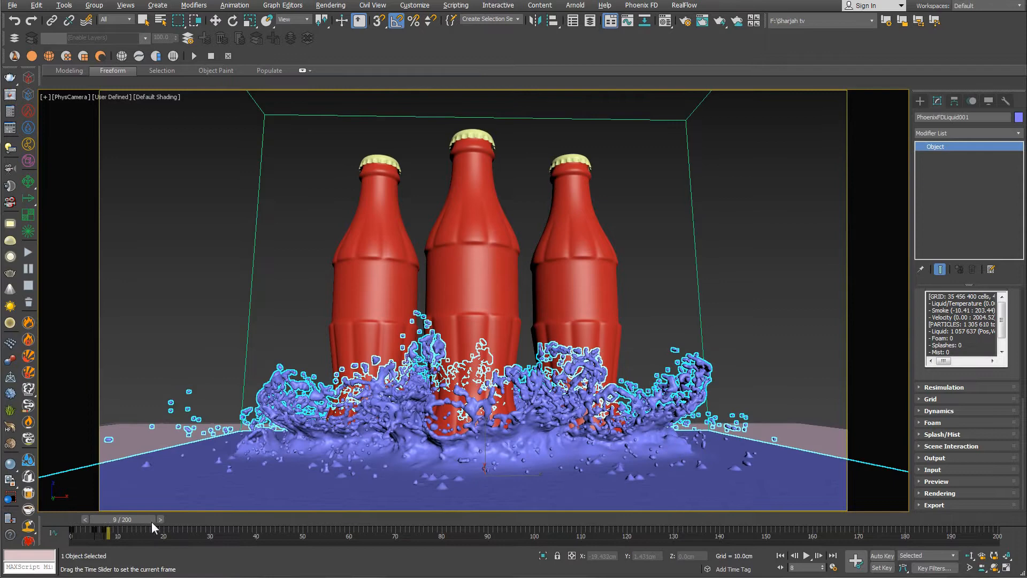
{"action": "left_click_drag", "start_coordinate": [127, 519], "coordinate": [144, 519]}
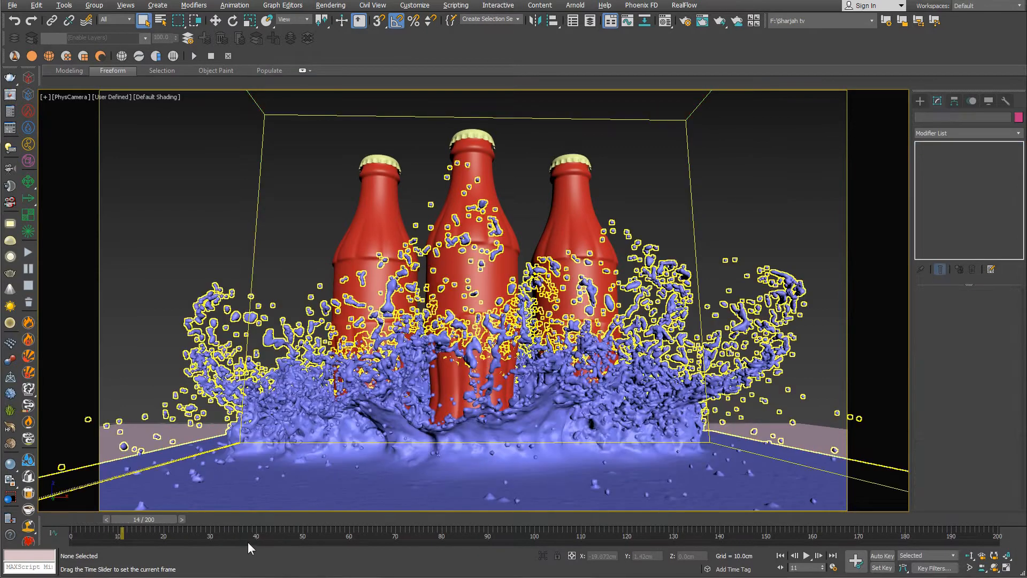
{"action": "left_click_drag", "start_coordinate": [122, 531], "coordinate": [160, 531]}
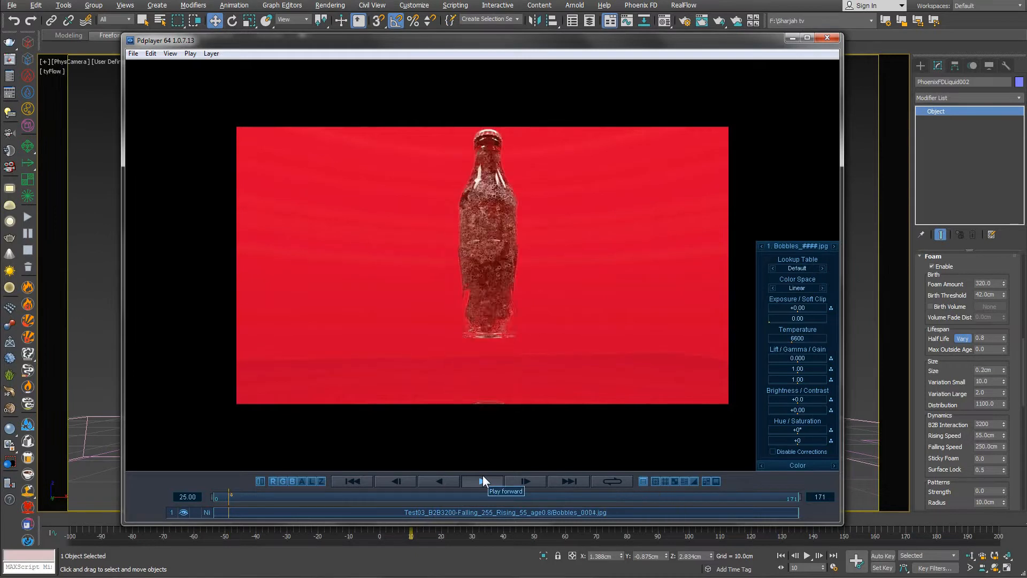
Play the Bobbles bubble-filled bottle image sequence forward in Pdplayer
{"action": "left_click", "coordinate": [481, 481]}
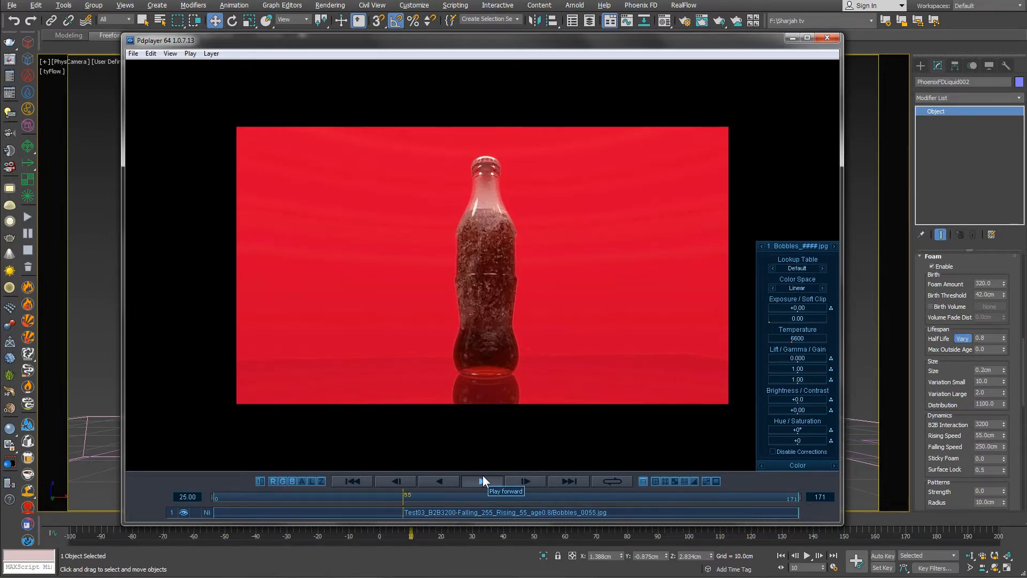
{"action": "left_click", "coordinate": [482, 481]}
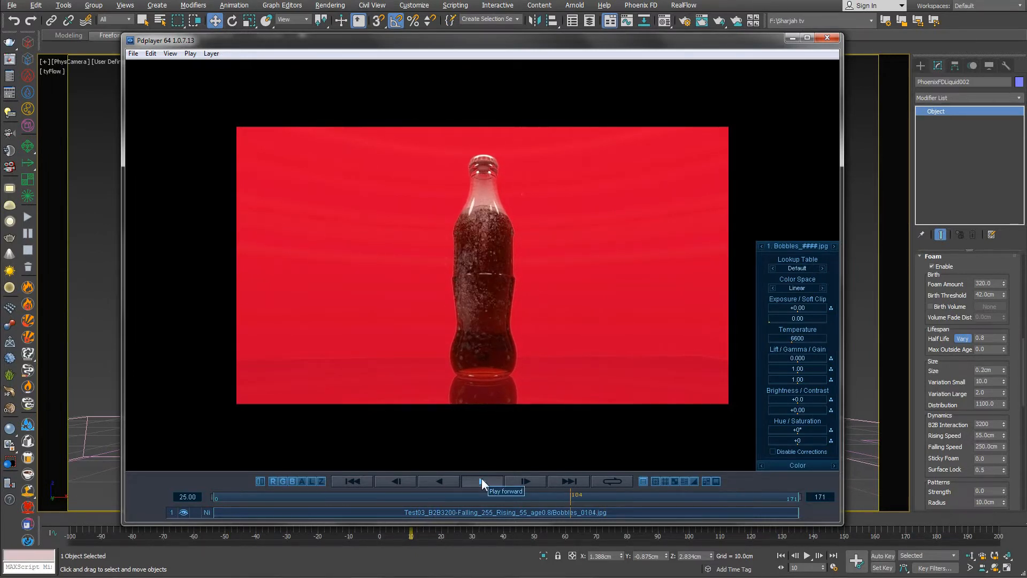
{"action": "left_click", "coordinate": [827, 37]}
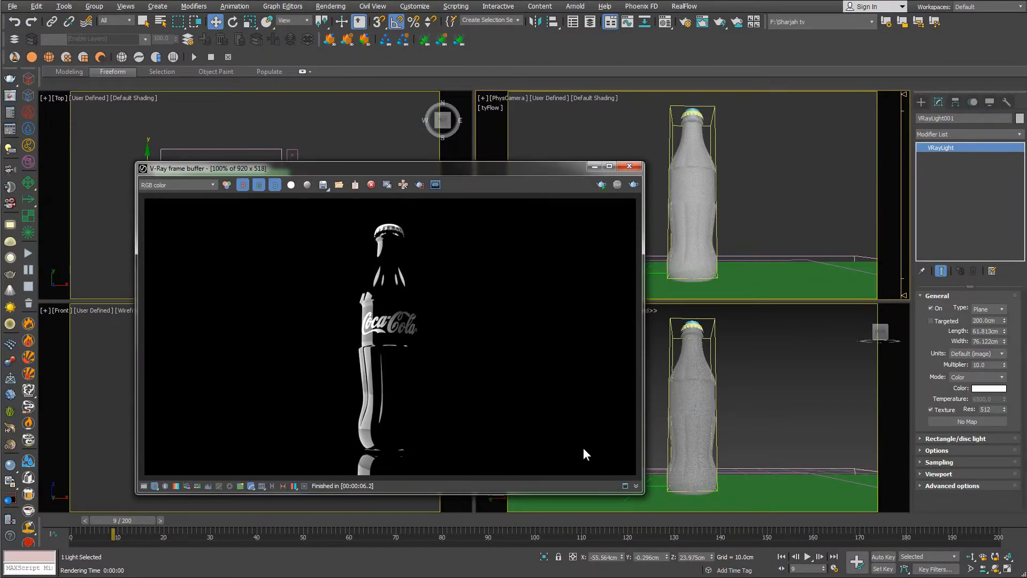
{"action": "mouse_move", "coordinate": [422, 370]}
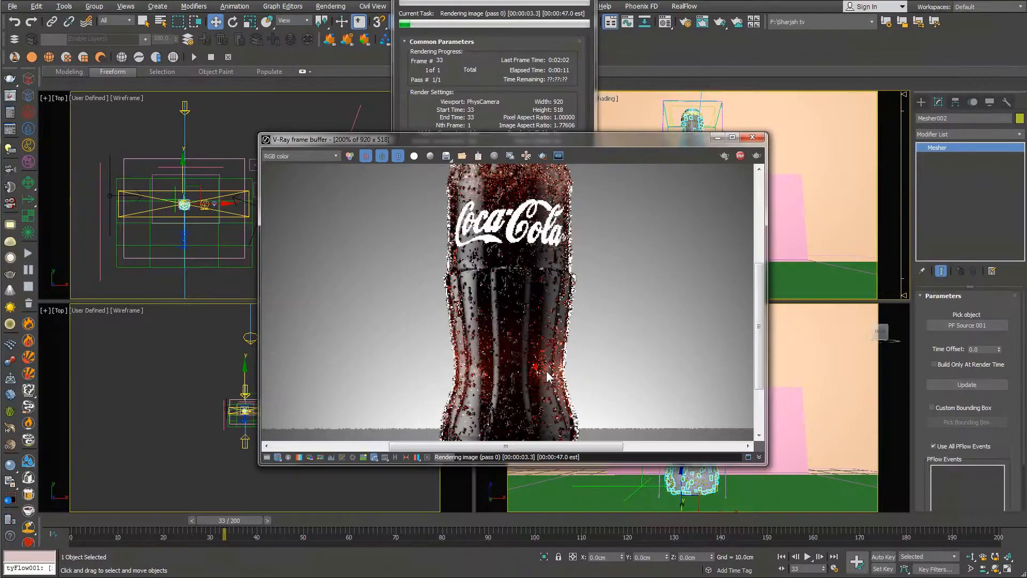
{"action": "mouse_move", "coordinate": [827, 337]}
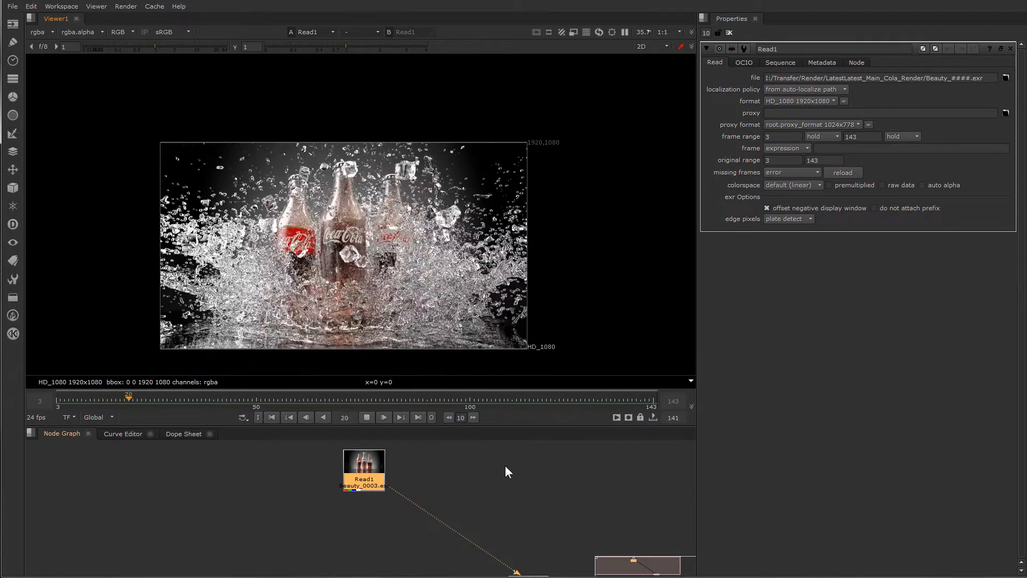
Scrub the Nuke Viewer from frame 20 to 73 and inspect the bubbles on the bottles
{"action": "left_click_drag", "start_coordinate": [128, 394], "coordinate": [329, 395]}
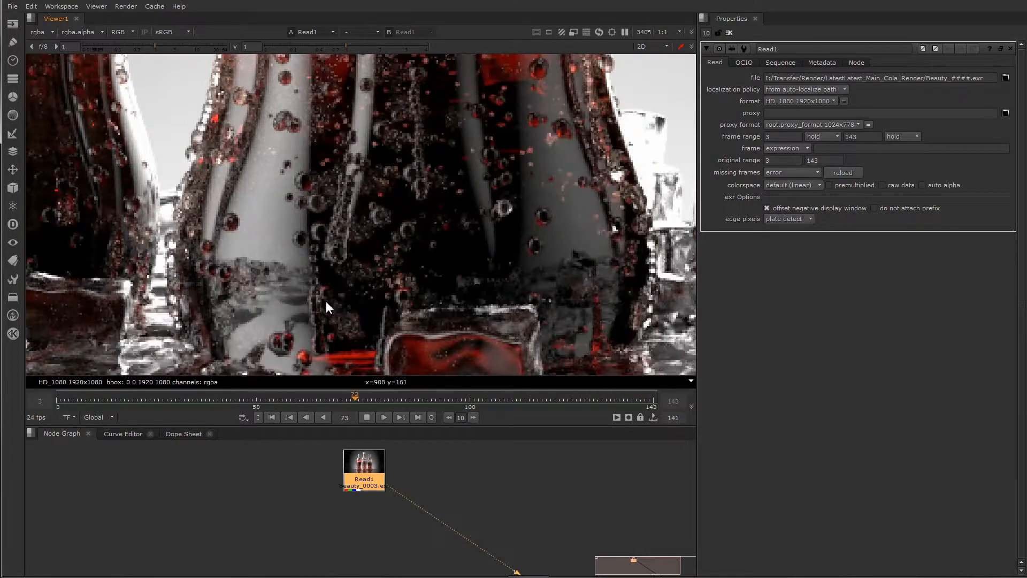
{"action": "left_click_drag", "start_coordinate": [354, 394], "coordinate": [605, 395]}
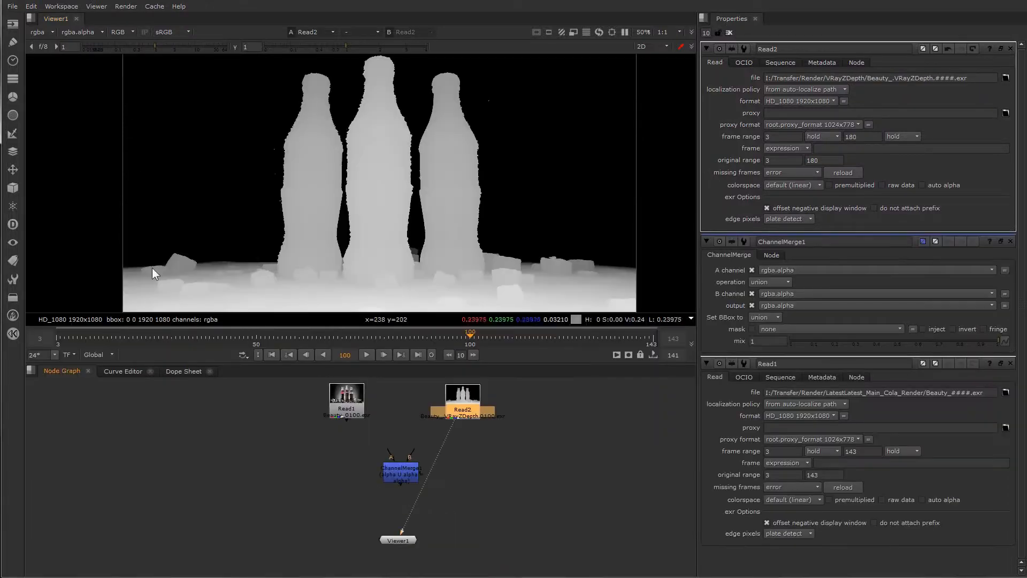
{"action": "mouse_move", "coordinate": [426, 191]}
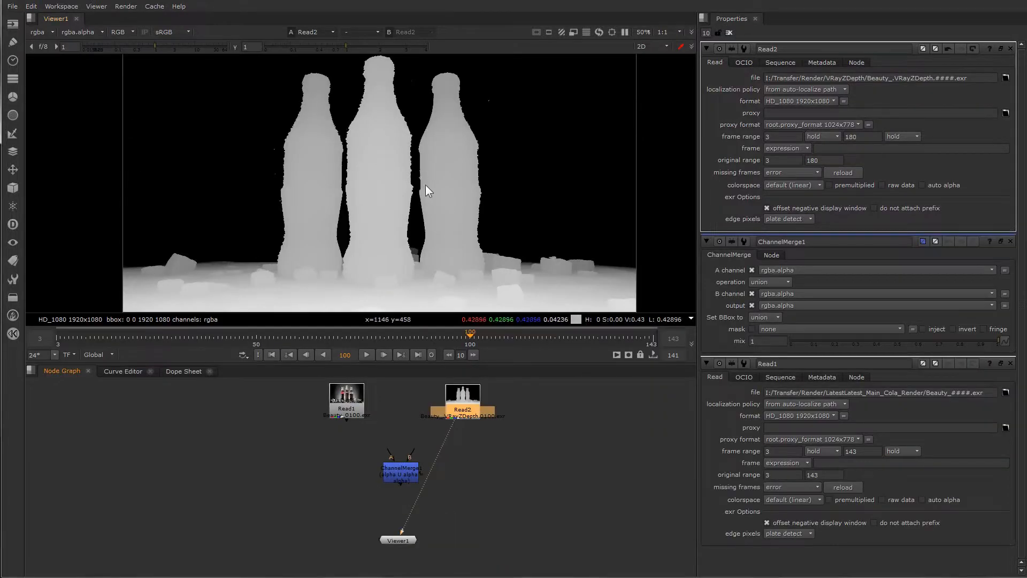